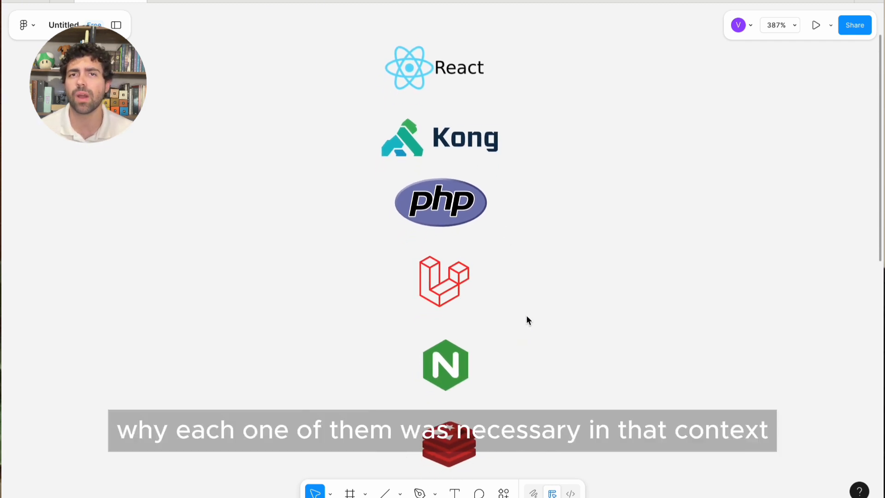
Sign in to DynaDocument with the demo account
scroll(down, 3)
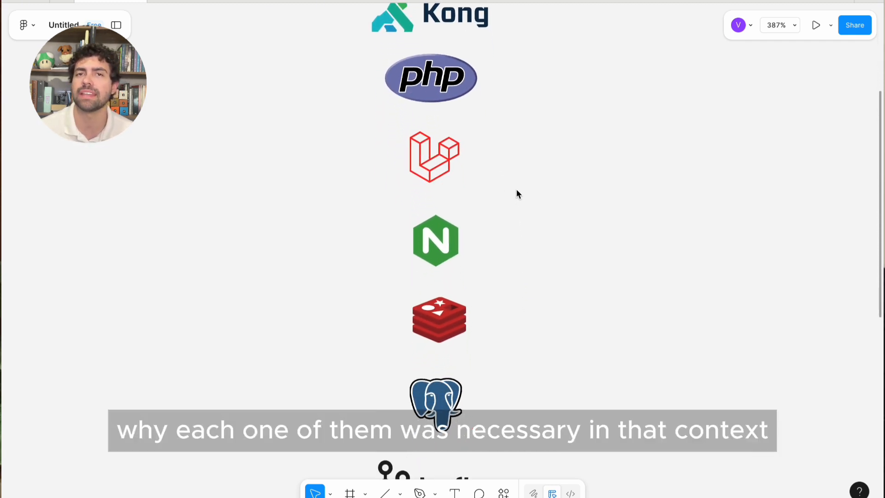
scroll(down, 3)
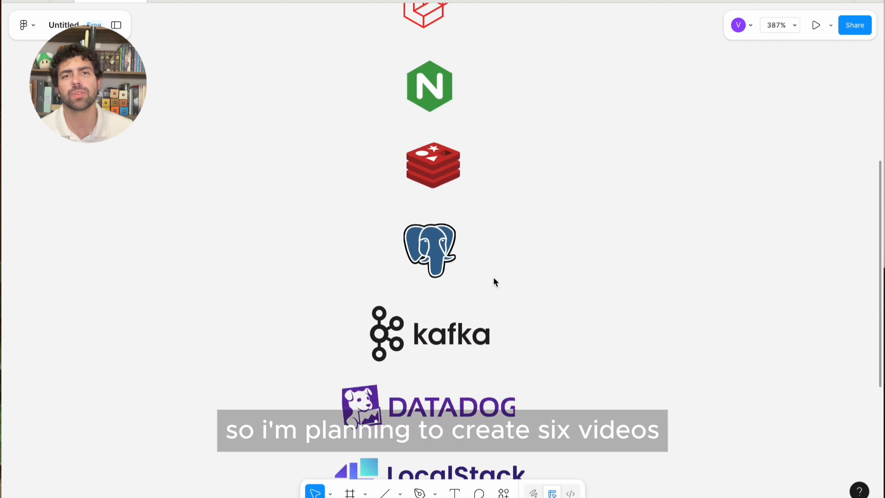
scroll(down, 3)
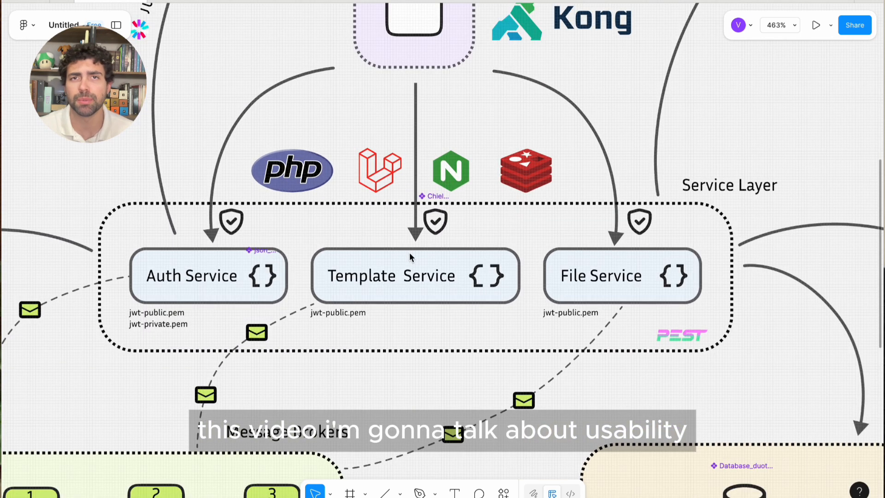
scroll(down, 3)
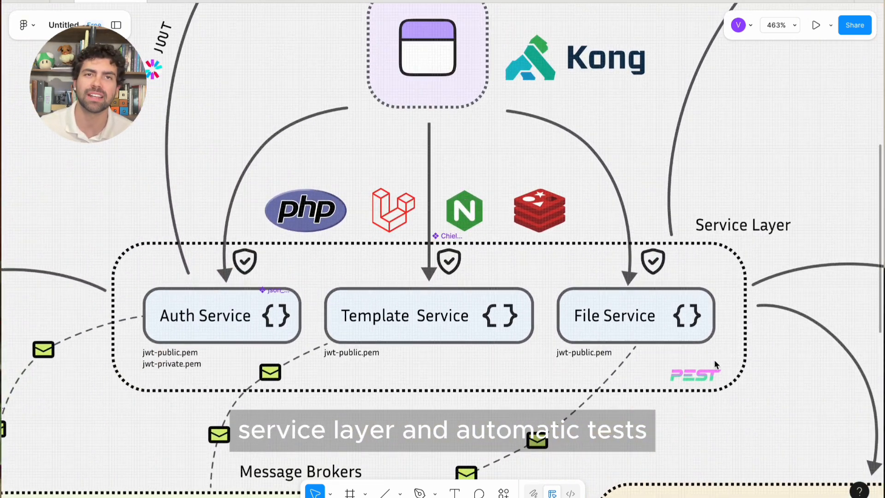
scroll(down, 3)
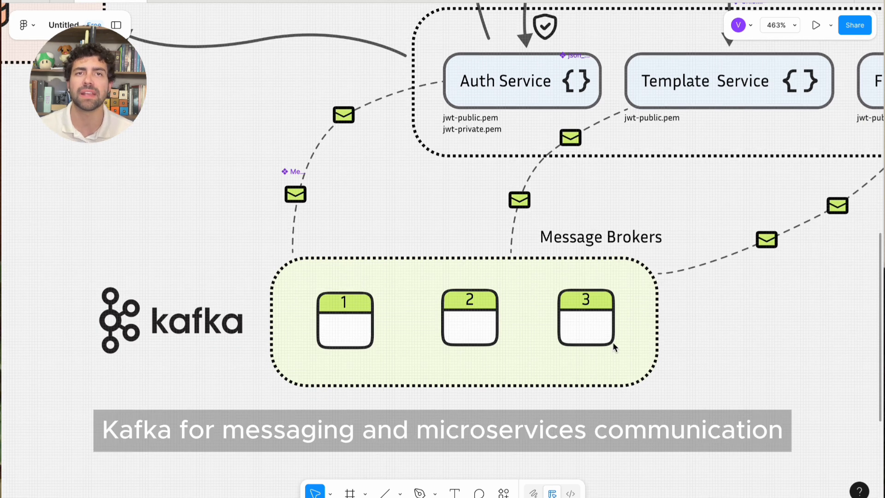
mouse_move(599, 221)
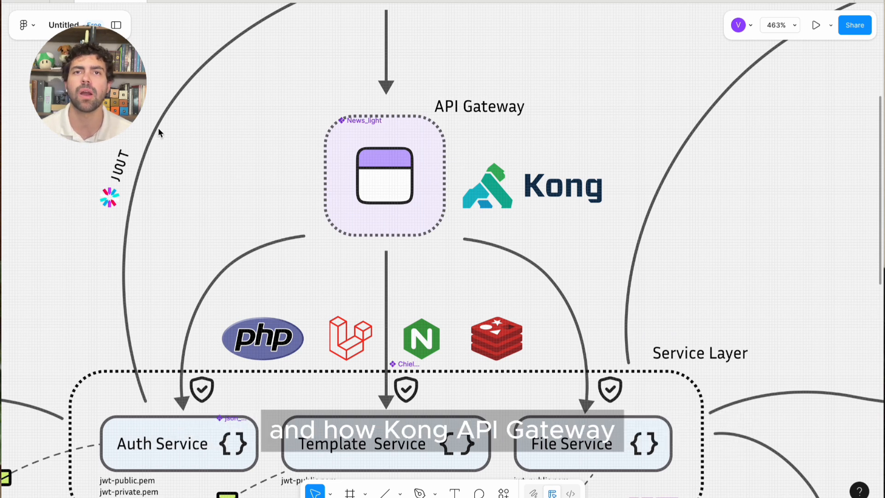
scroll(down, 3)
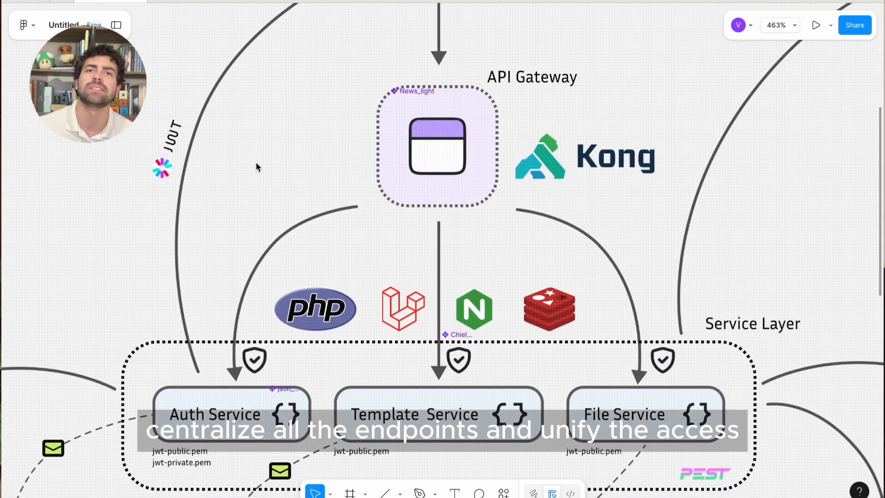
mouse_move(592, 333)
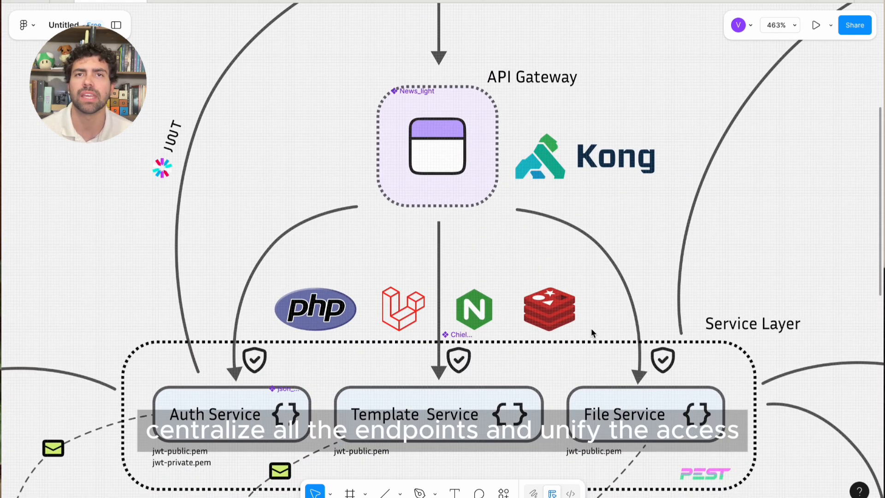
mouse_move(111, 330)
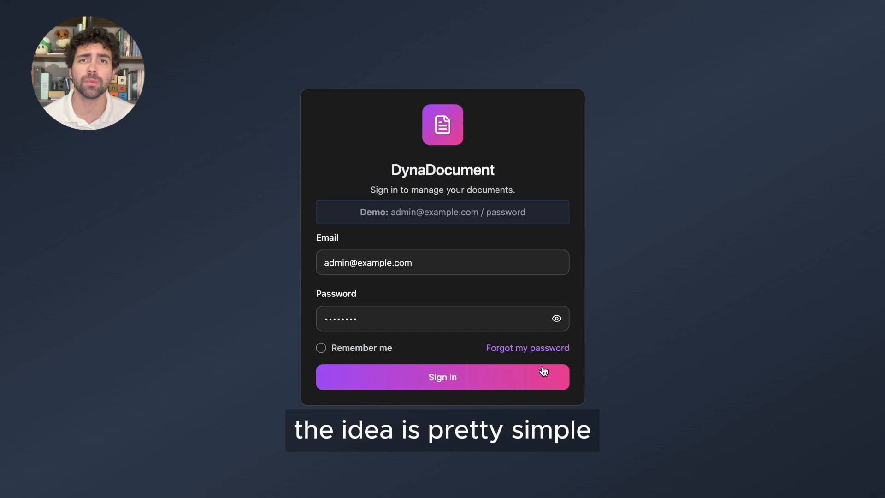
click(443, 377)
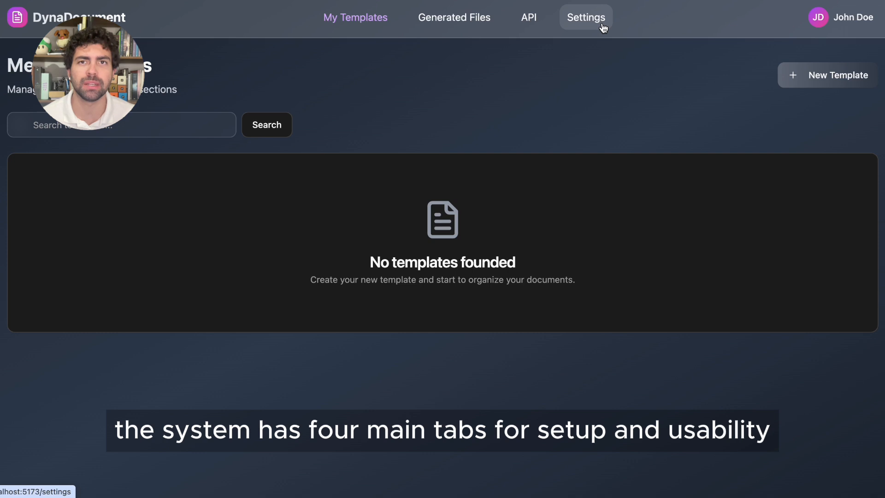
Check the Personal Data context's full-name, birthday and address tags in Settings, then return to My Templates
click(586, 18)
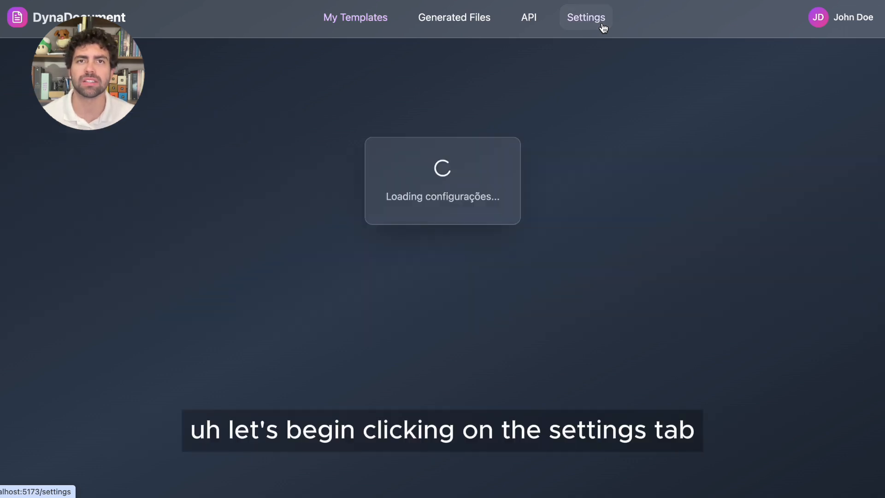
click(587, 18)
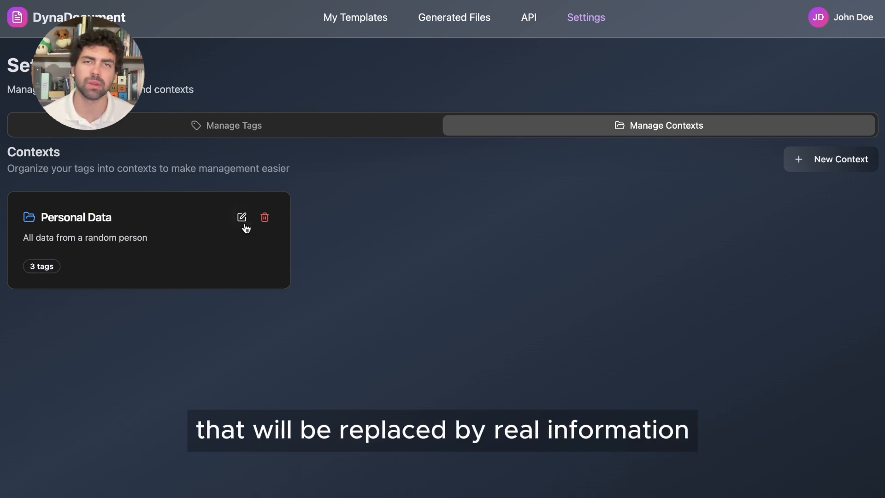
click(234, 125)
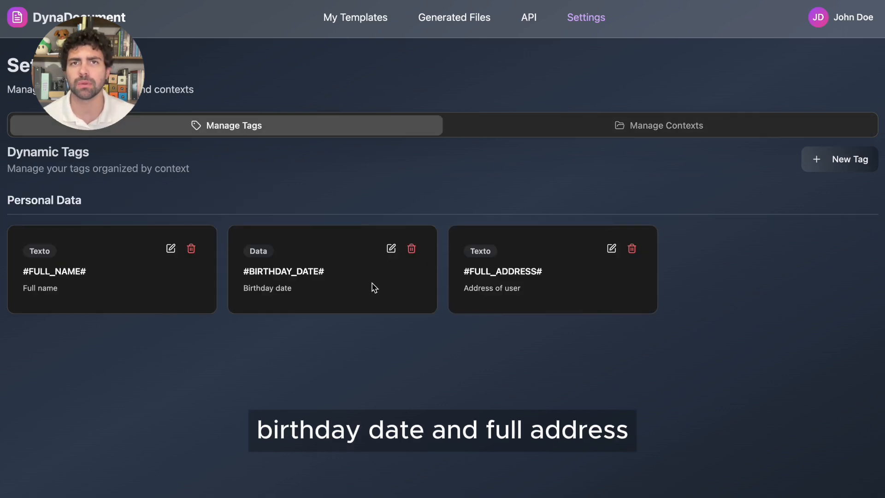
click(355, 18)
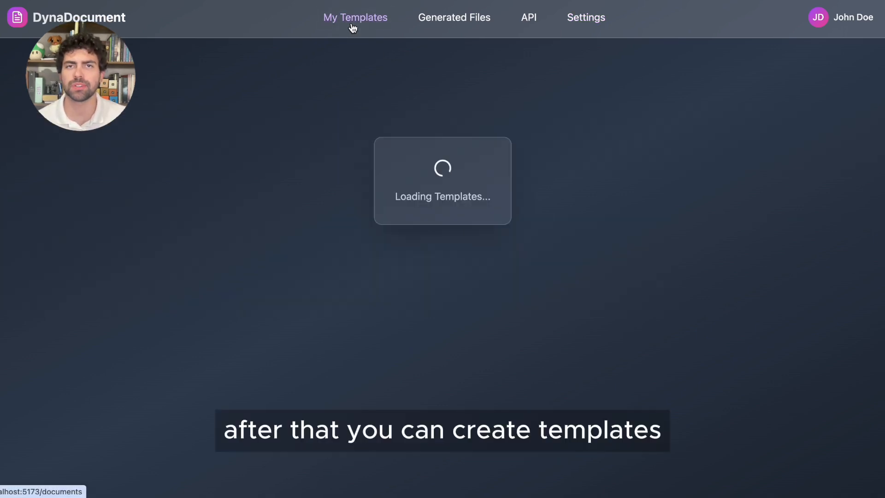
Create a new Real Estate Contract template with the description 'Example'
click(838, 74)
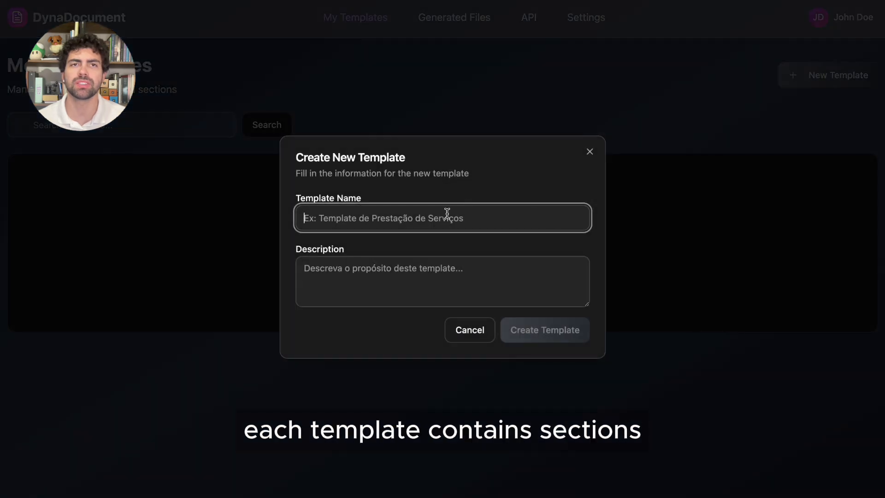
text(Real Estate Contract)
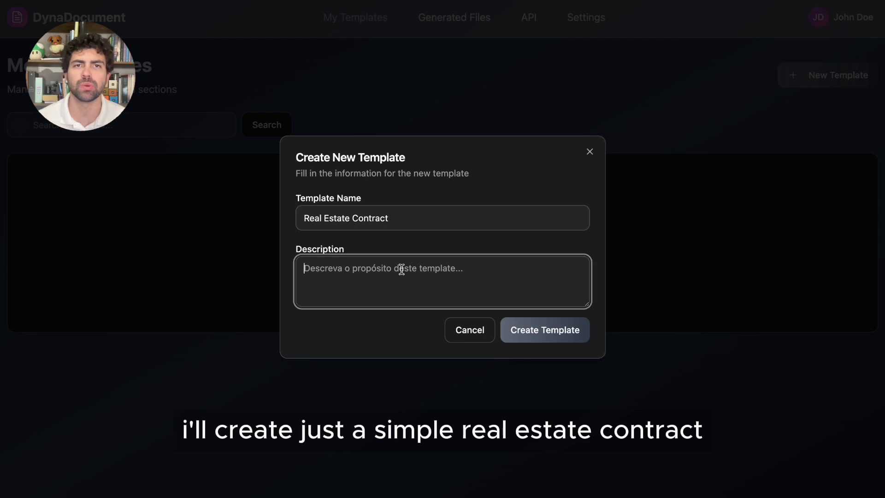
text(Example)
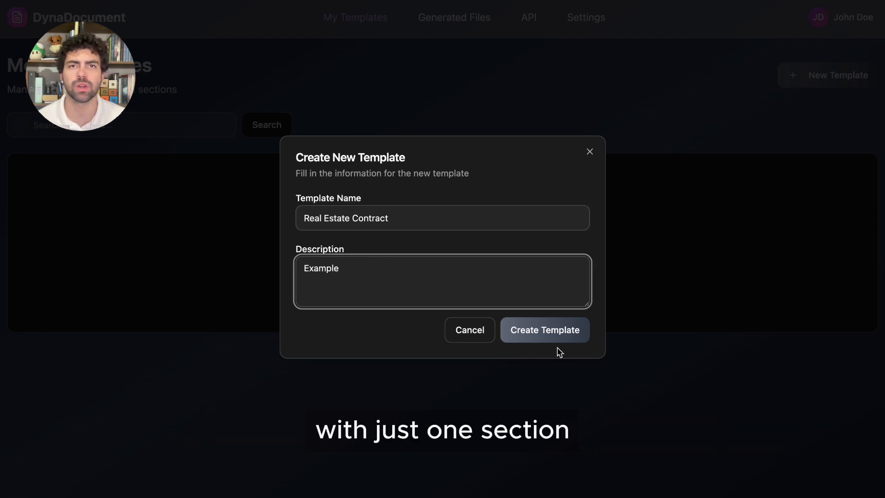
click(545, 330)
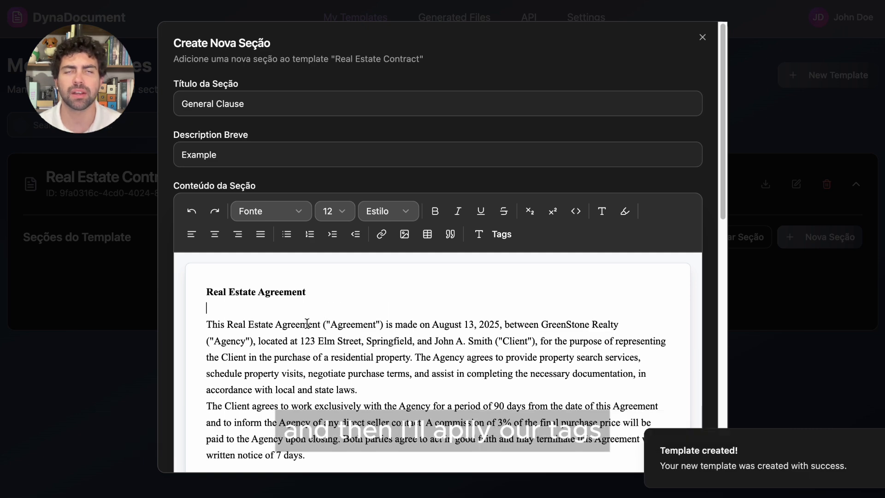
Insert the #FULL_NAME# tag into the General Clause section and save it
click(500, 235)
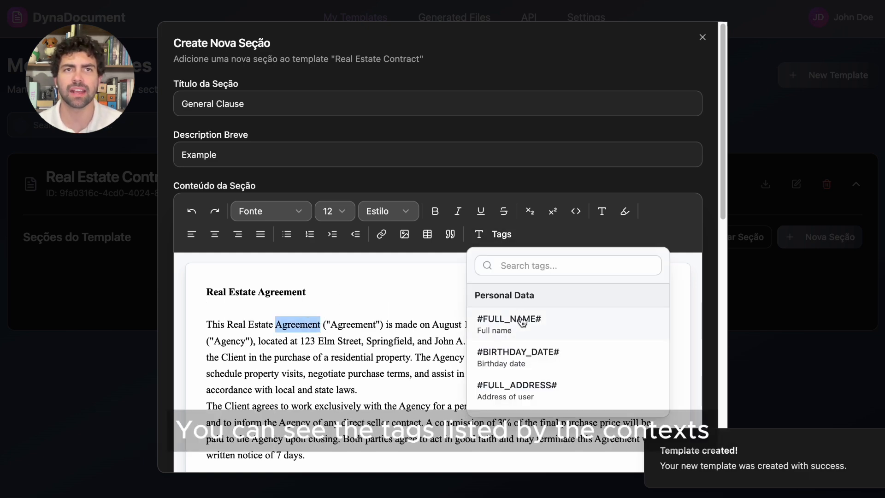
click(509, 319)
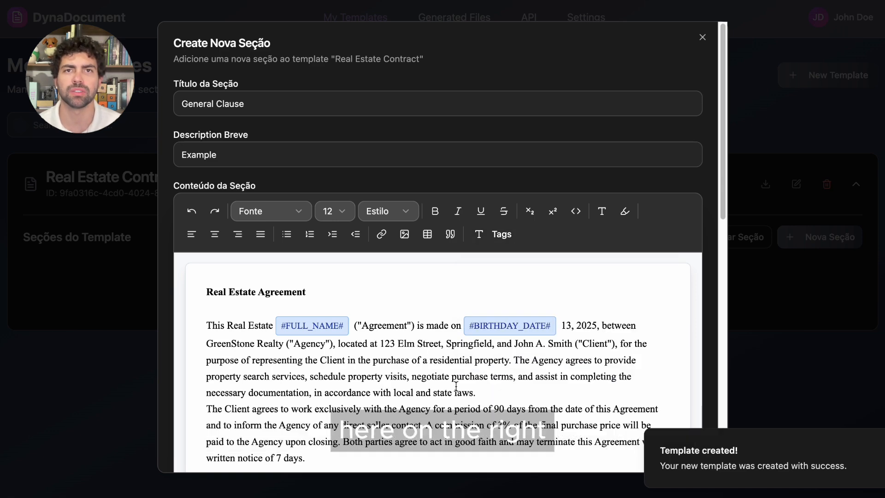
click(501, 234)
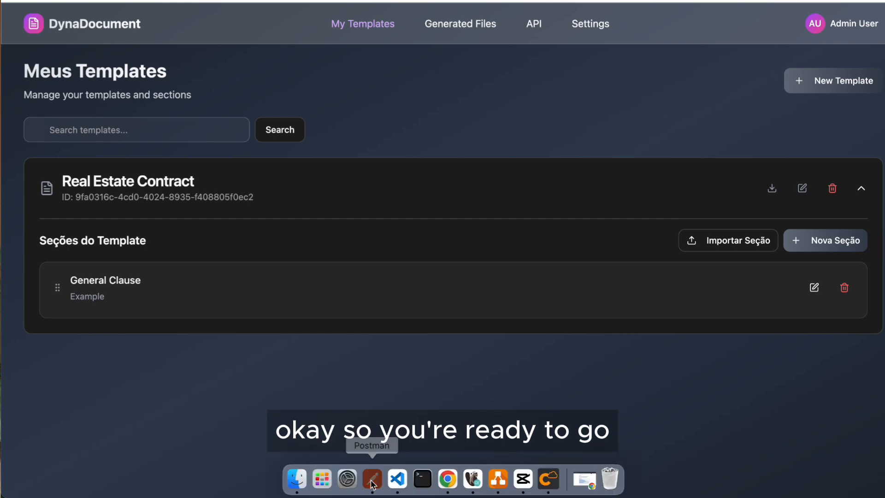
Send the Postman Login request and select the returned access token
click(371, 479)
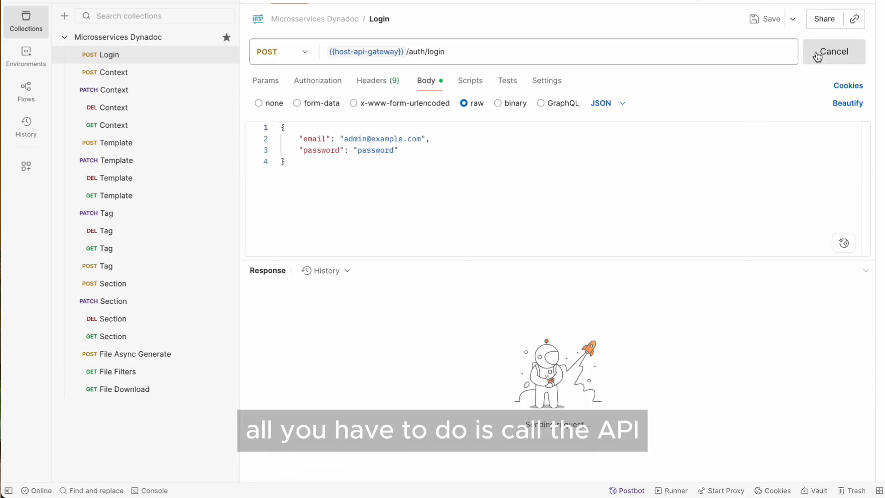
click(834, 51)
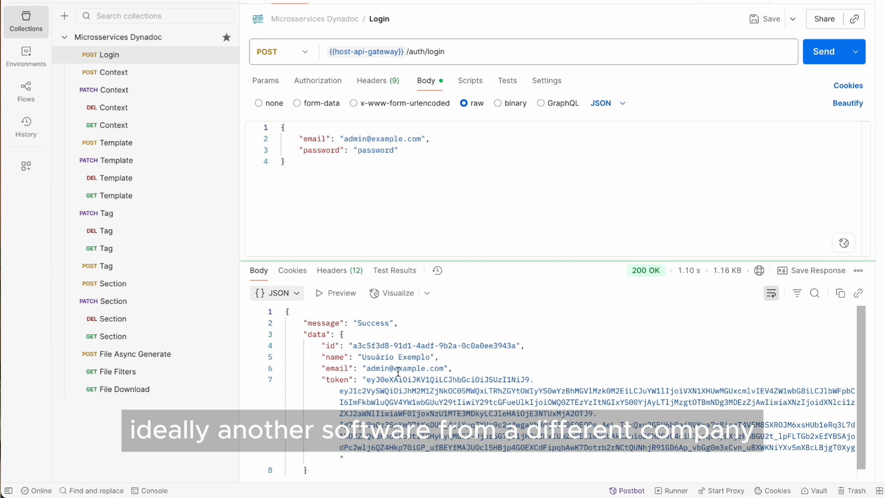
drag(367, 379, 855, 448)
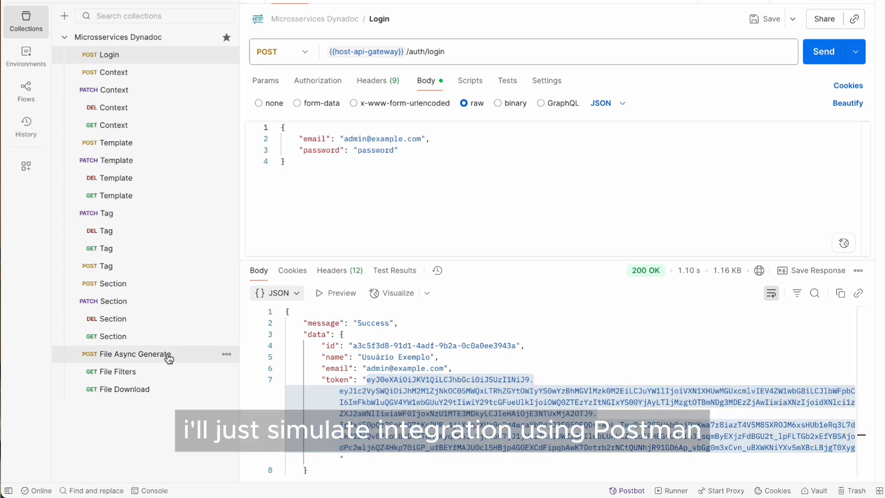
Send File Async Generate after checking its templateId body, getting Success with a file ID
click(134, 354)
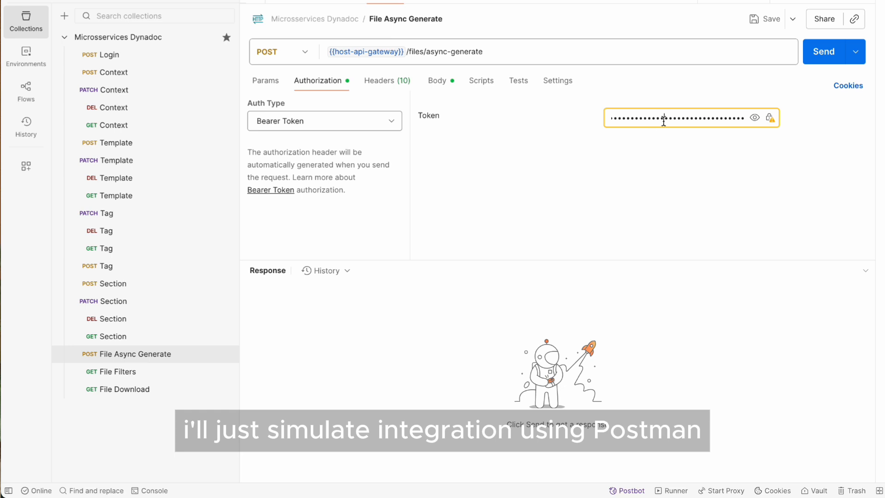
click(437, 81)
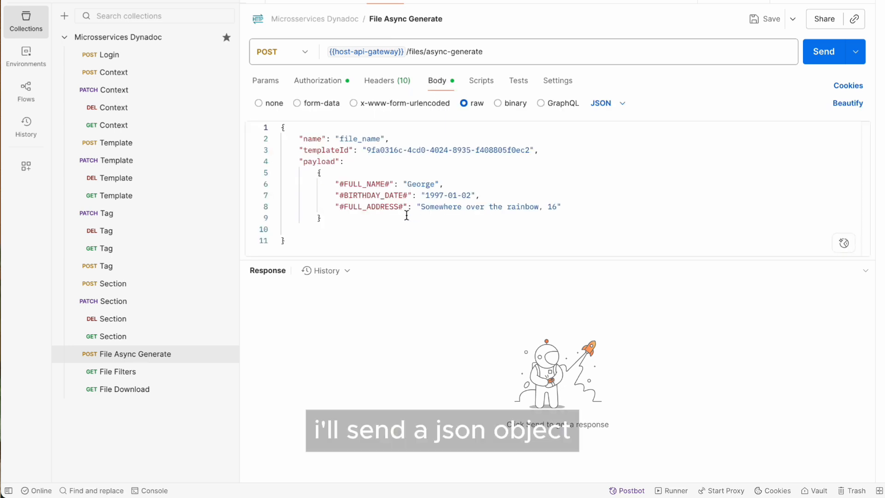
drag(366, 150, 525, 151)
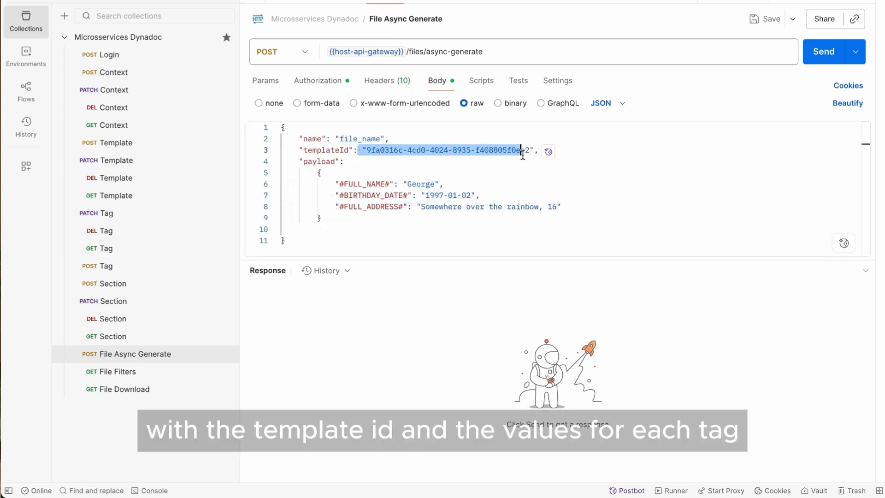
mouse_move(494, 484)
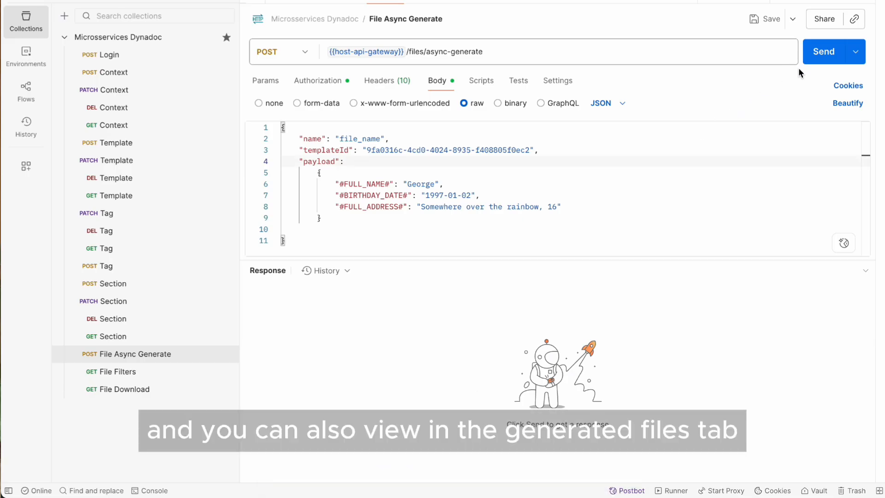
click(824, 52)
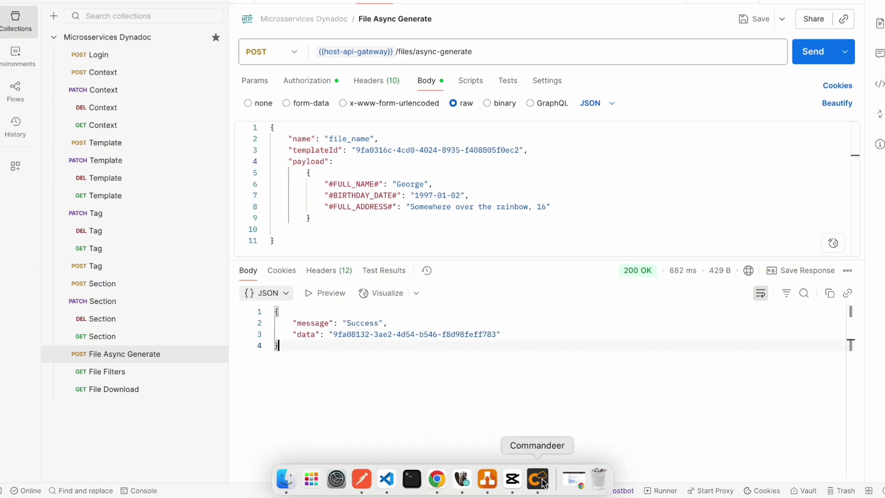
click(537, 478)
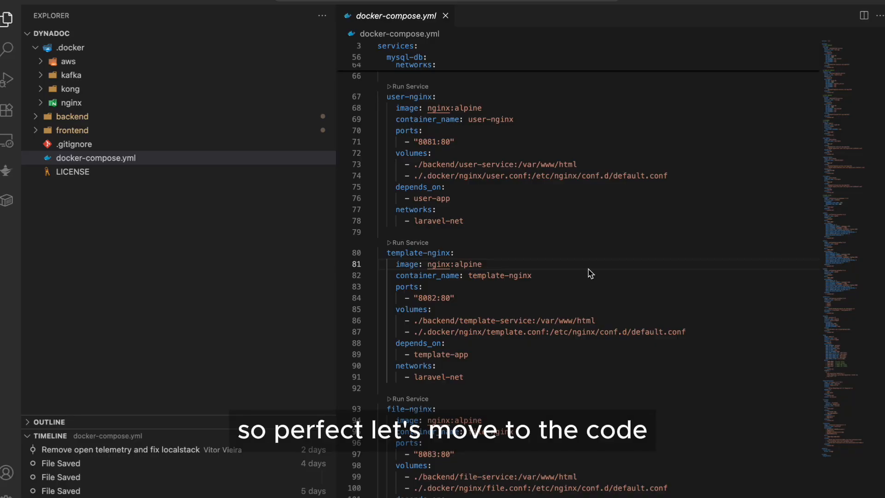
Expand backend and .docker/nginx, inspect template.conf, then scroll docker-compose.yml to file-nginx
click(67, 47)
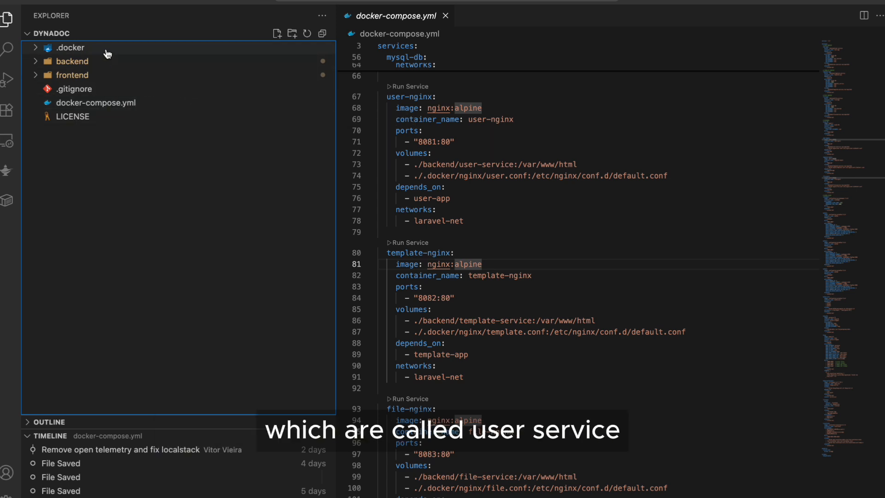
click(69, 60)
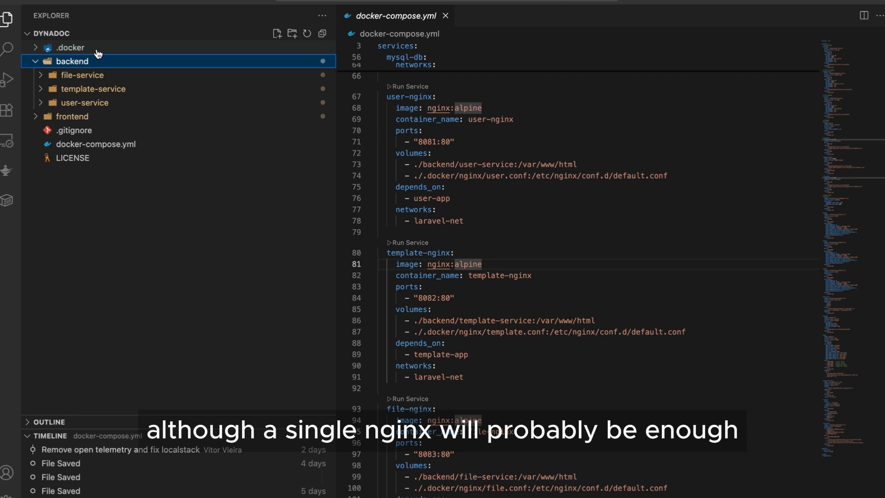
click(69, 48)
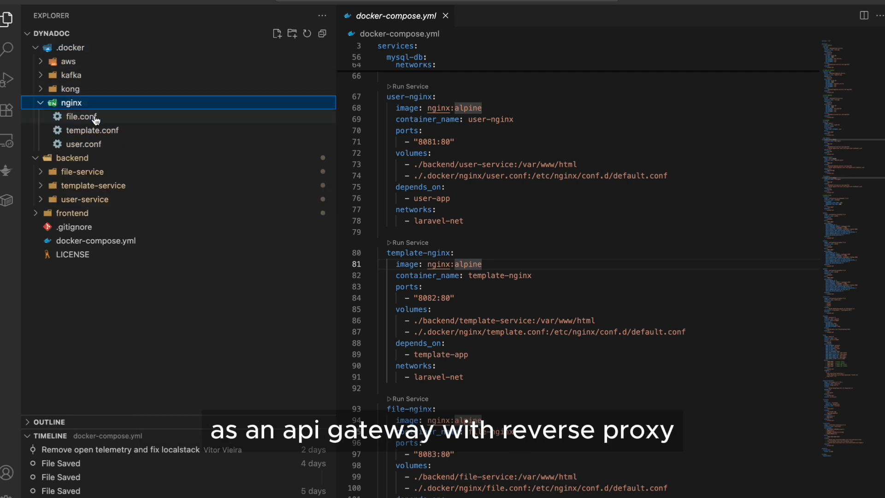
click(92, 131)
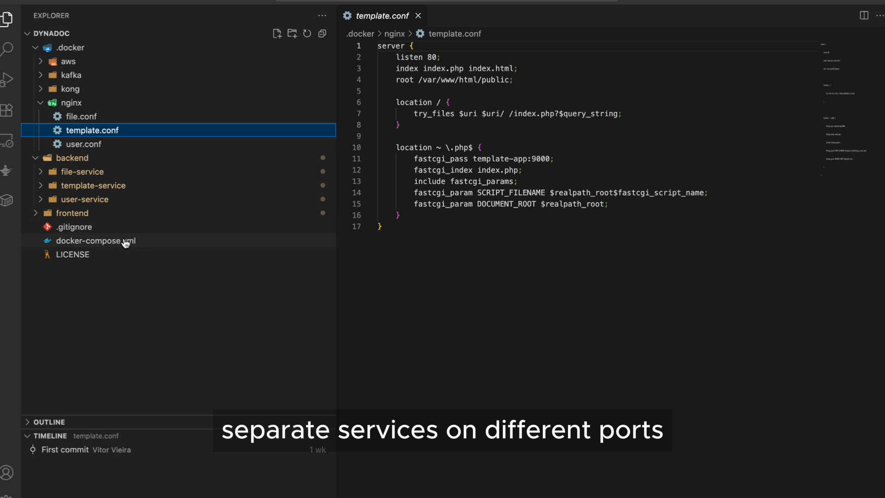
click(95, 240)
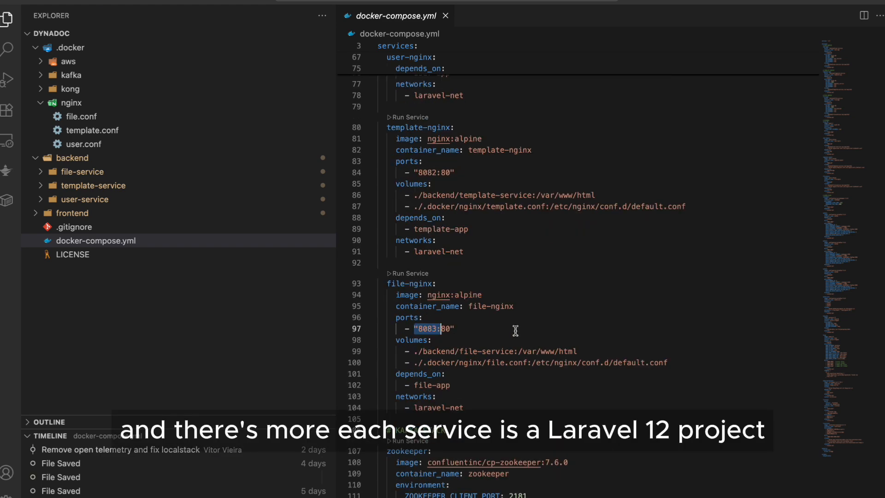
scroll(down, 3)
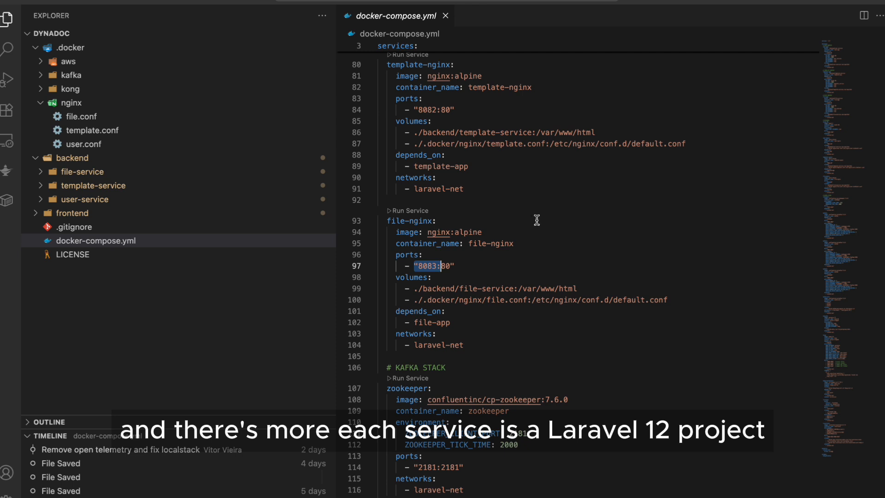
Collapse nginx and drill into template-service/app, expanding its Infrastructure folder
click(71, 102)
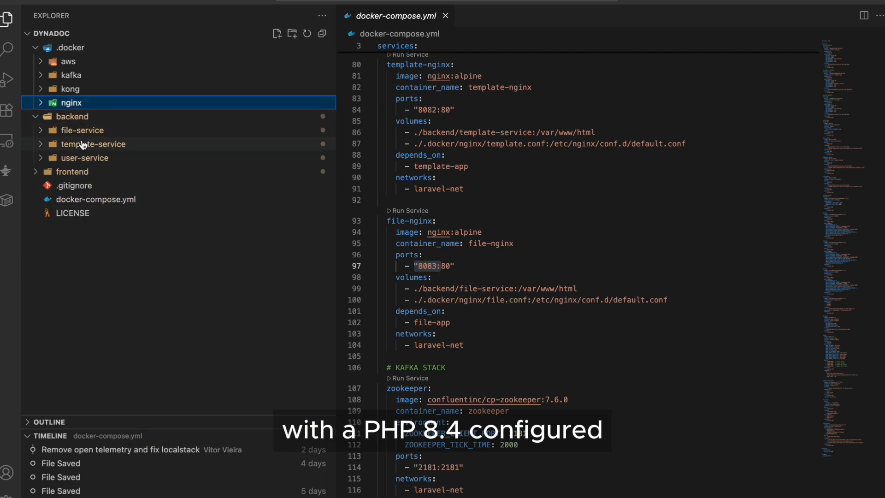
click(85, 158)
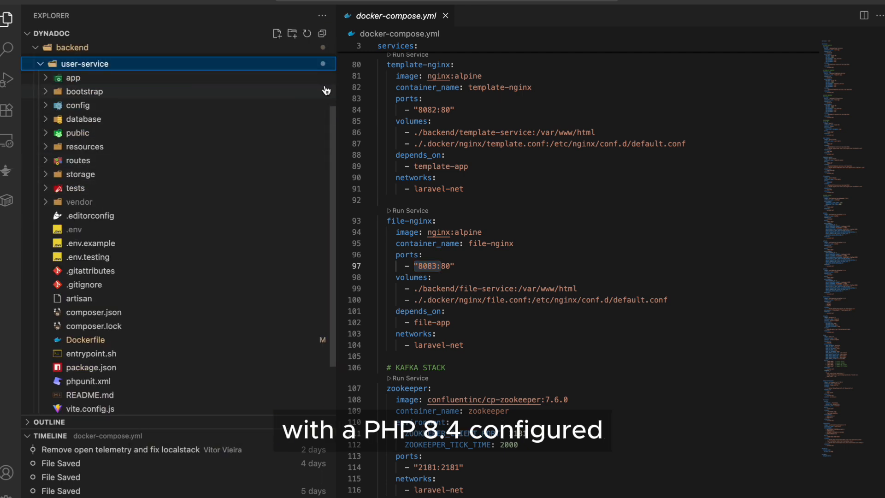
click(450, 16)
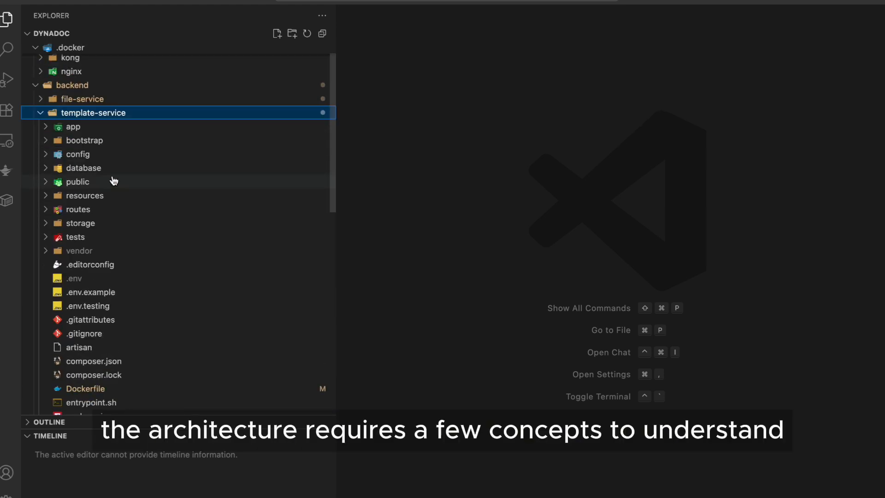
click(92, 113)
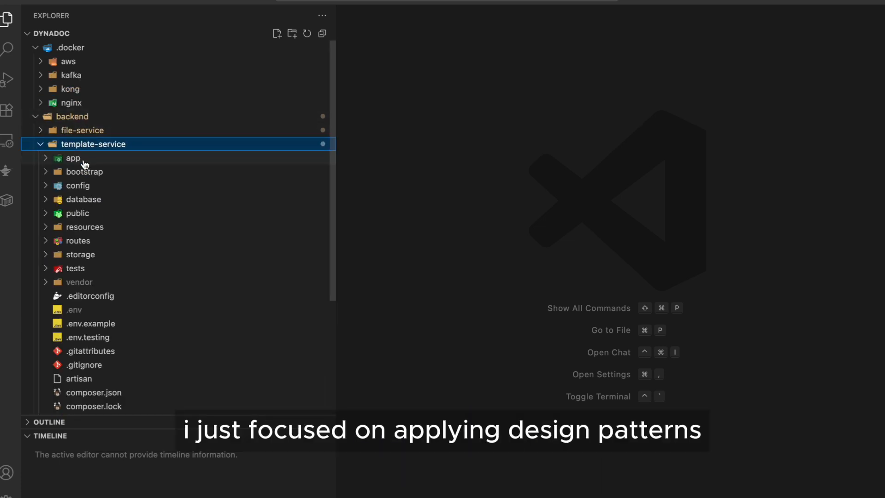
click(72, 158)
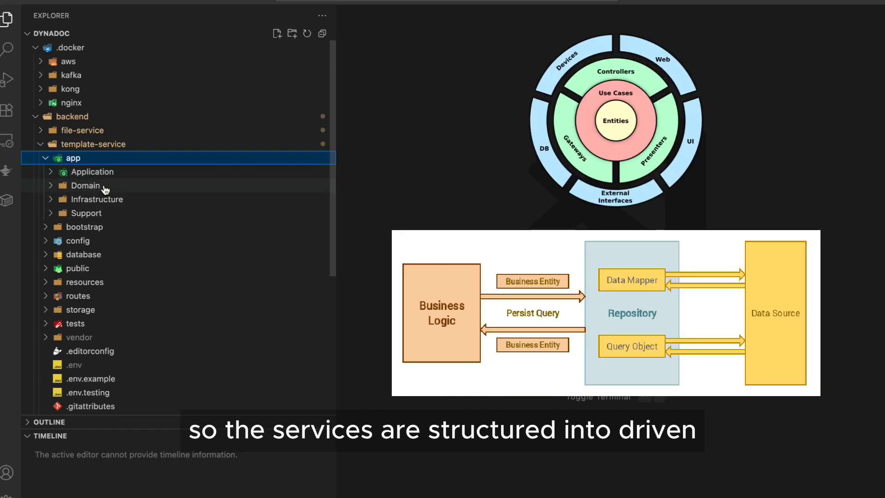
click(85, 185)
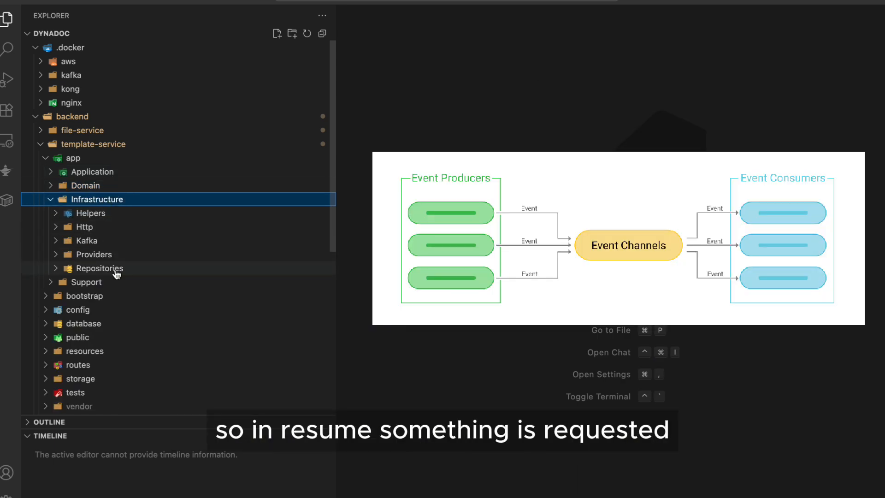
Browse the repository classes, then open Application and fold Infrastructure away
click(100, 268)
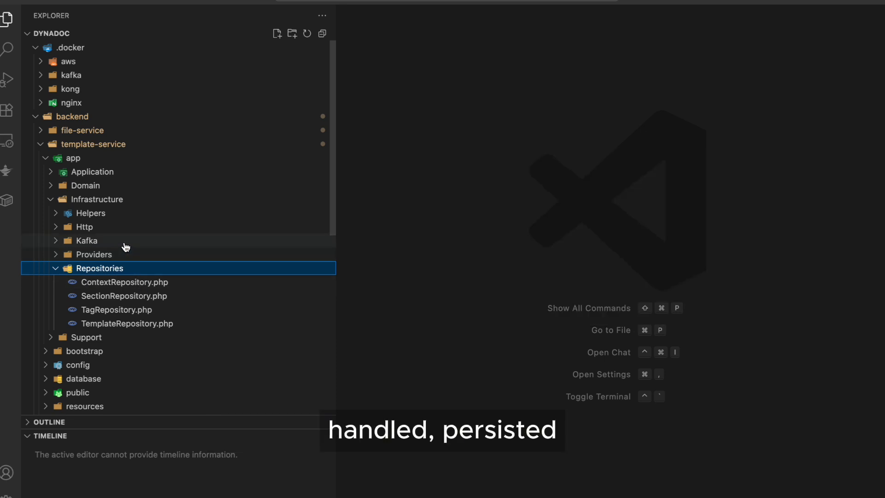
click(87, 241)
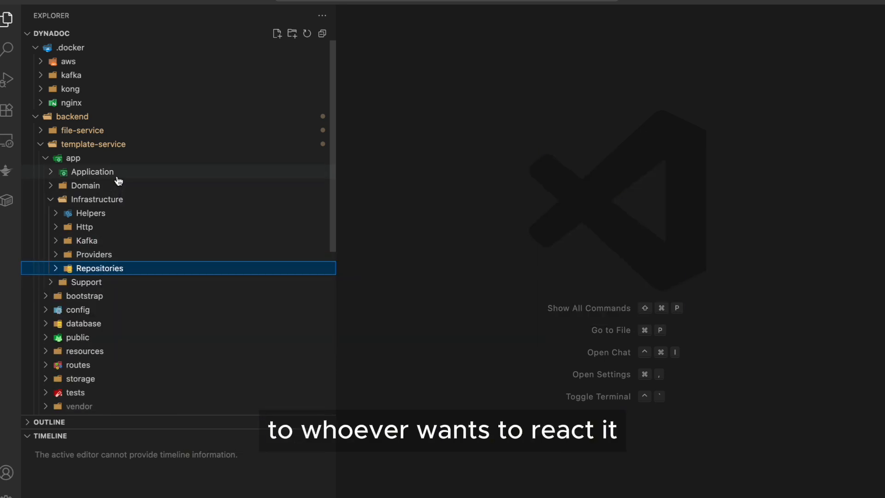
click(92, 171)
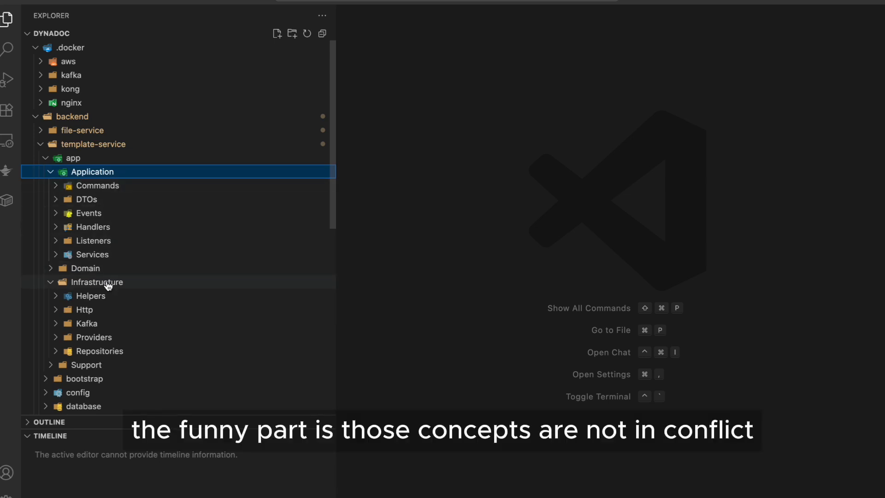
click(96, 282)
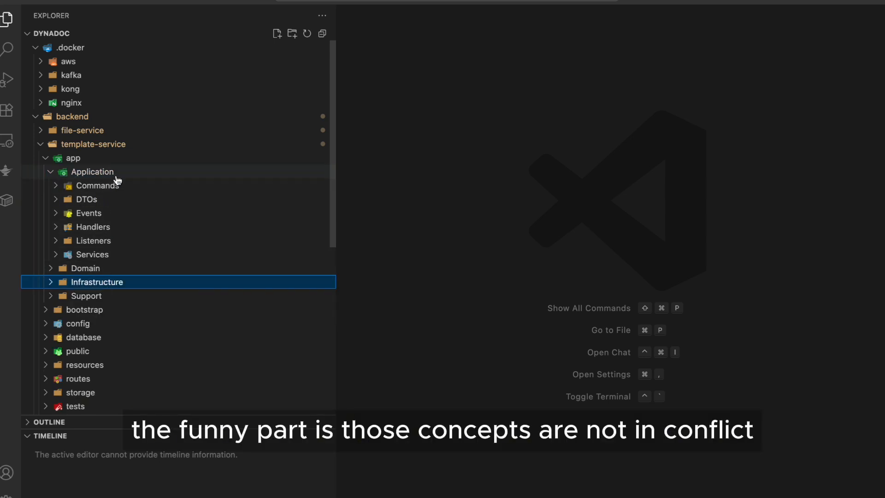
mouse_move(113, 213)
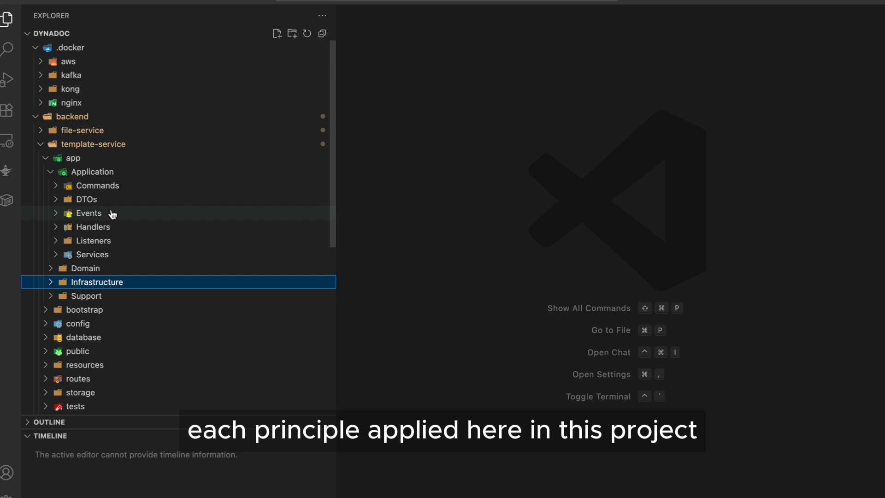
click(93, 226)
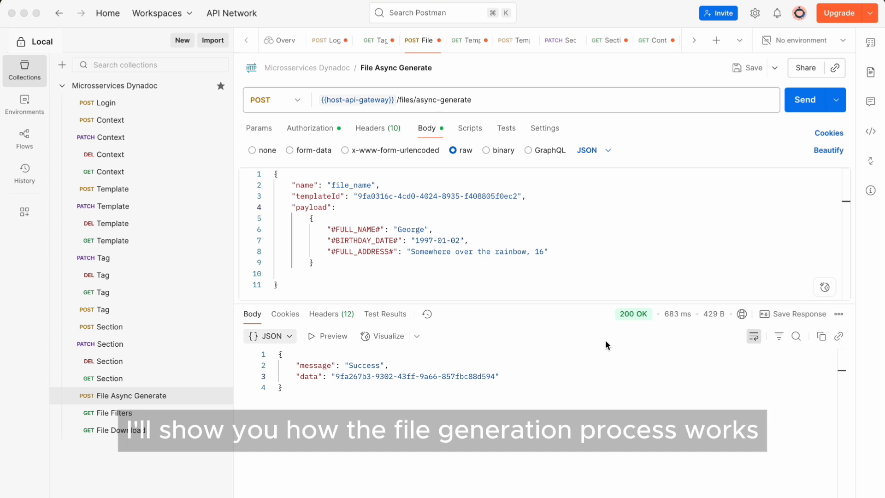
mouse_move(601, 263)
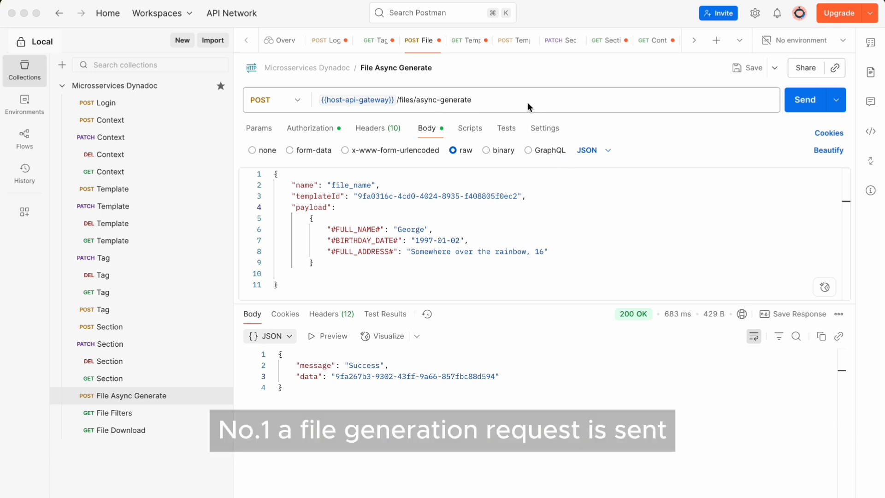
Show the POST File Async Generate request with its JSON body and 200 OK response
double_click(443, 100)
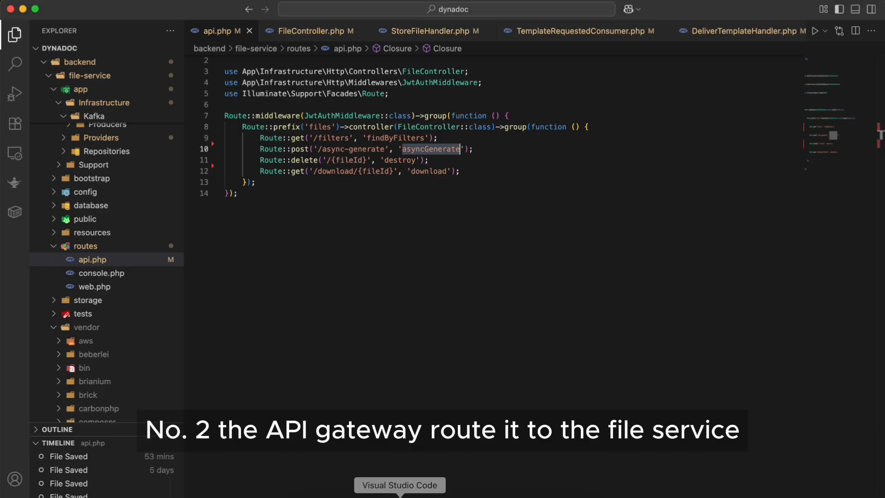
mouse_move(488, 149)
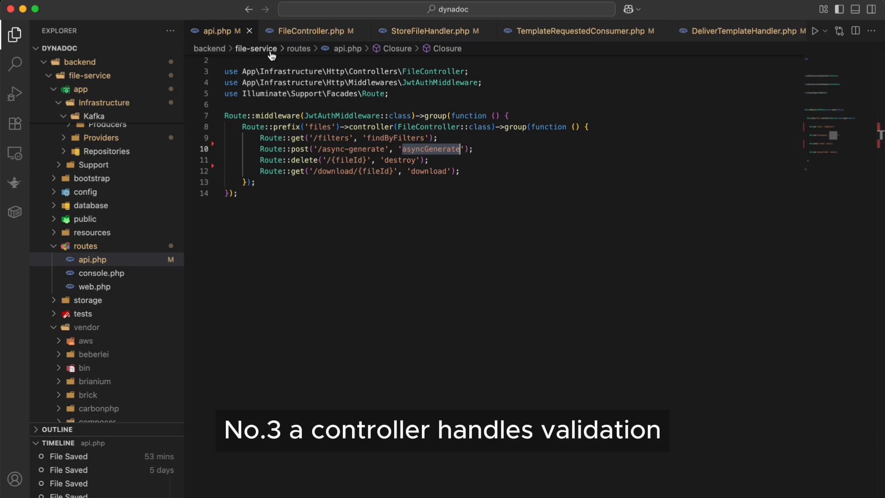
Open FileController.php from api.php to reach the asyncGenerate method
click(310, 31)
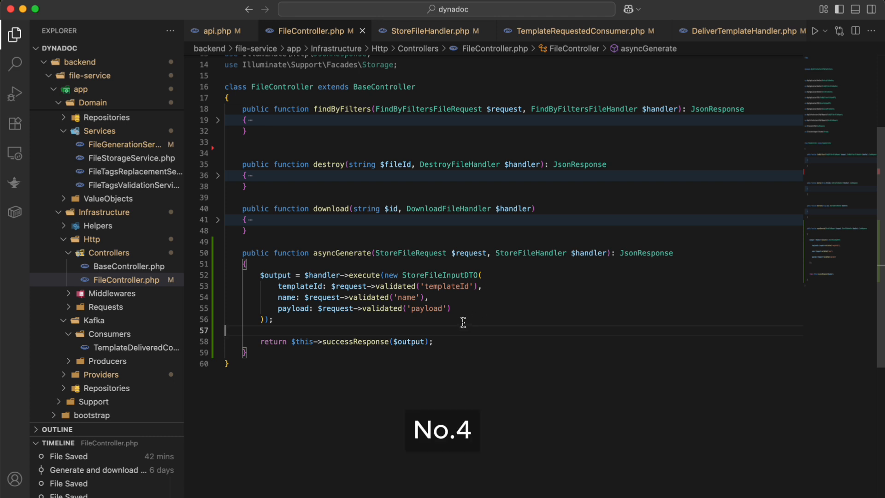
Read StoreFileHandler.php, then the TemplateRequestedConsumer subscribed to template.requested
click(430, 30)
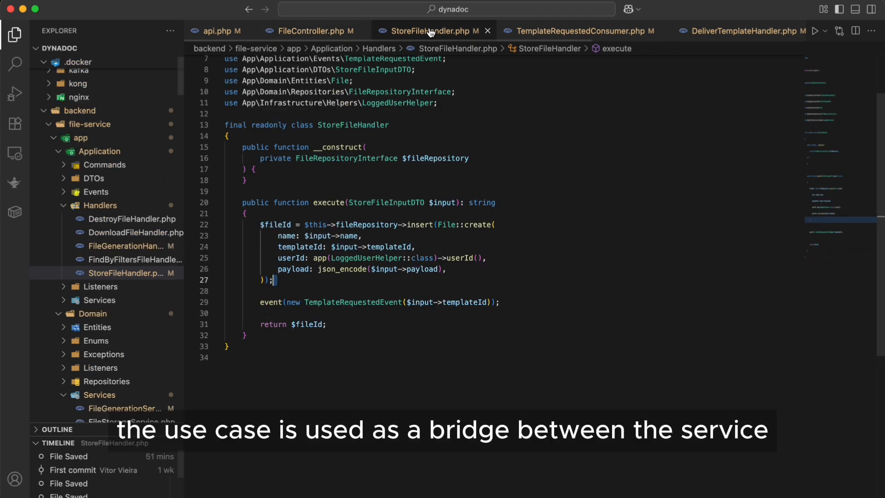
mouse_move(528, 234)
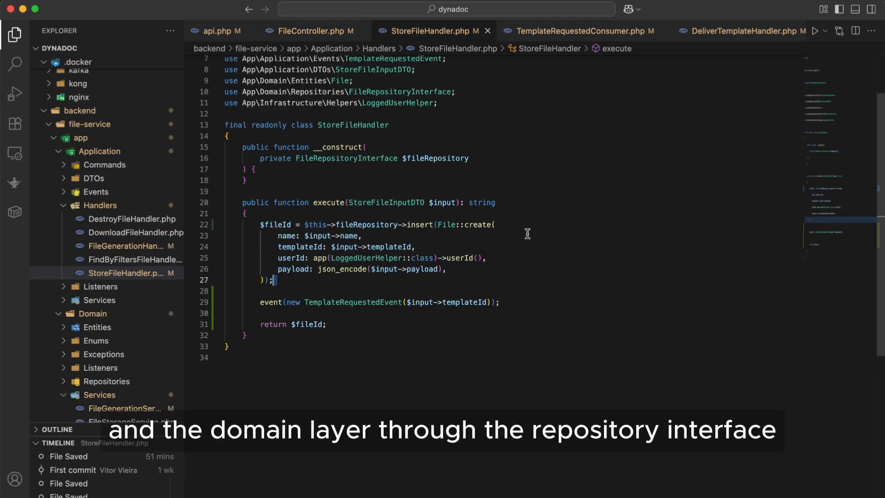
mouse_move(509, 280)
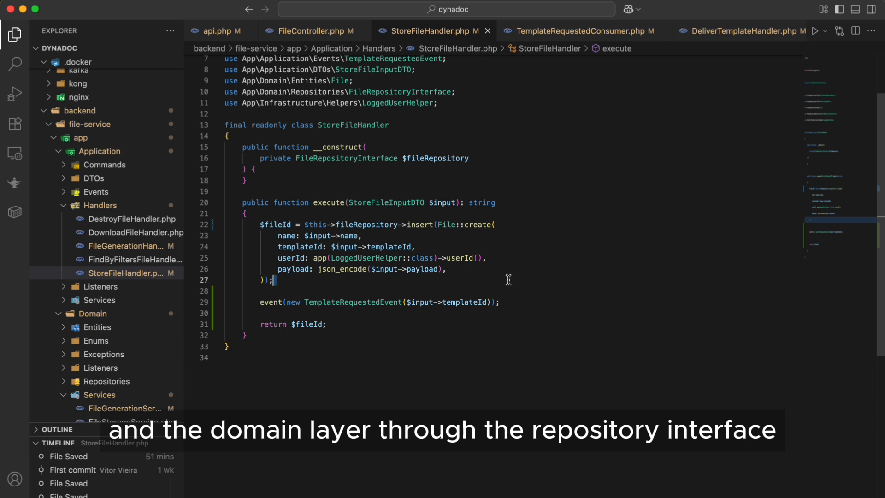
mouse_move(566, 308)
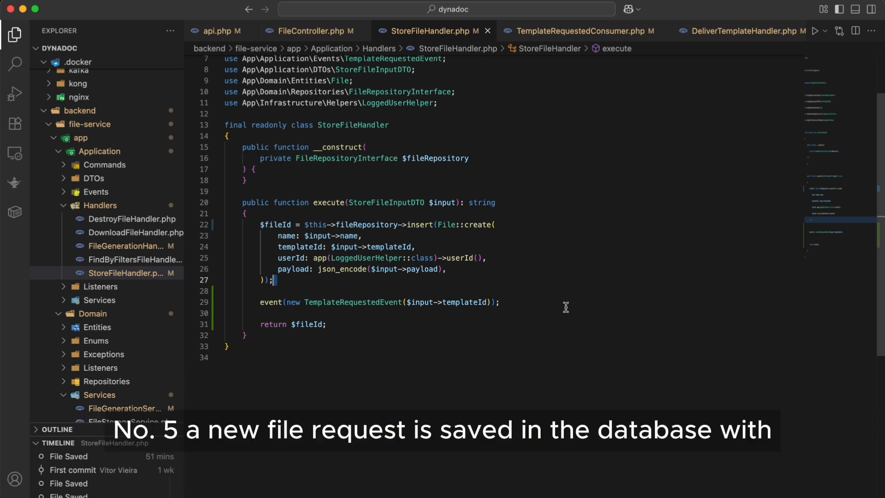
mouse_move(422, 224)
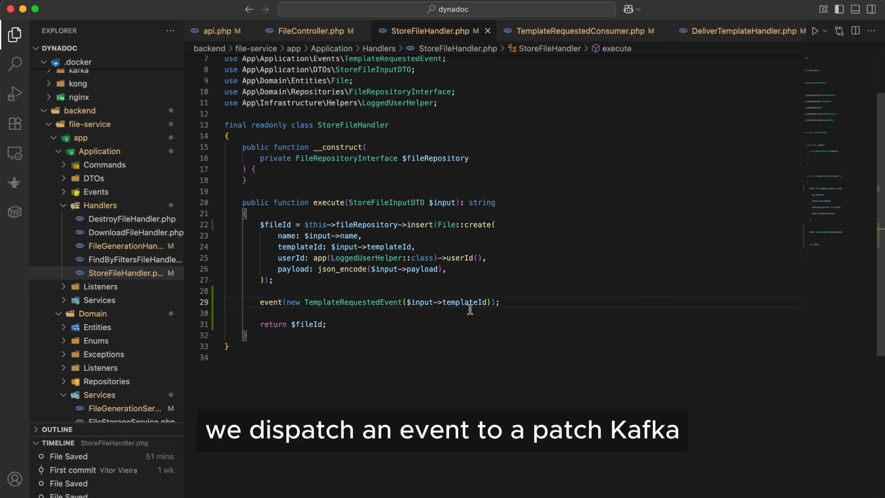
mouse_move(588, 238)
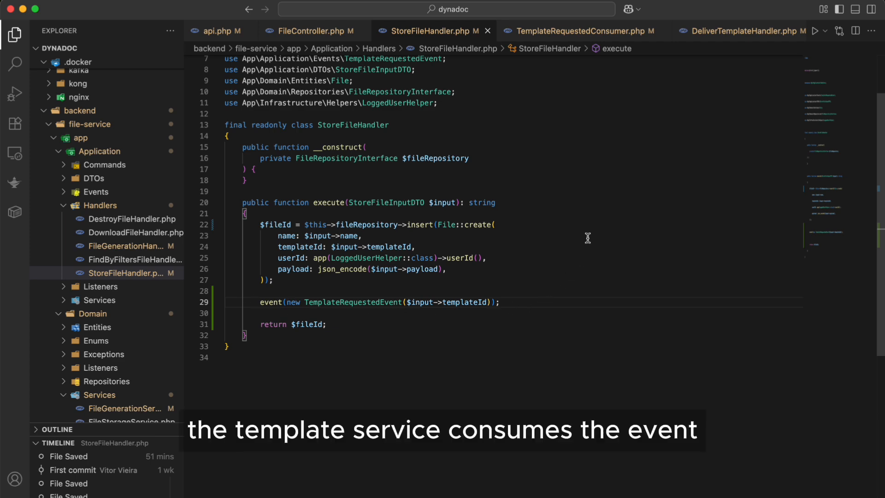
click(581, 31)
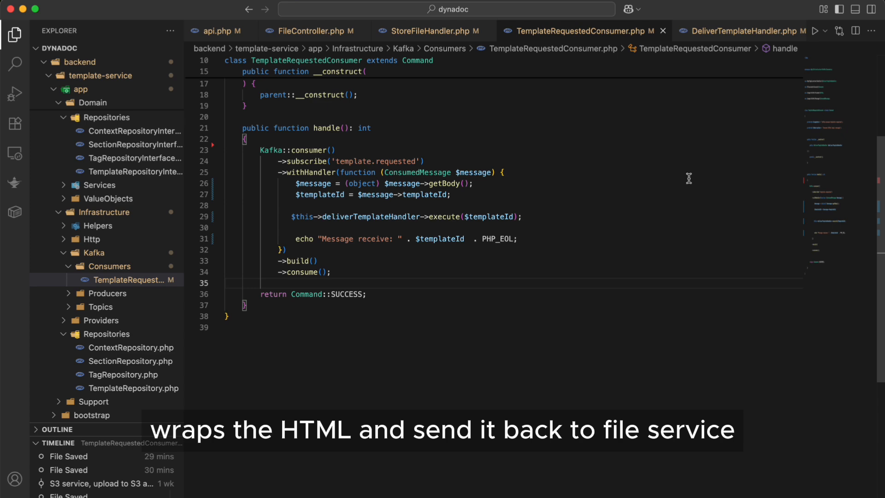
Walk through DeliverTemplateHandler.php and TemplateDeliveredConsumer.php, ending on FileGenerationHandler.php
click(746, 31)
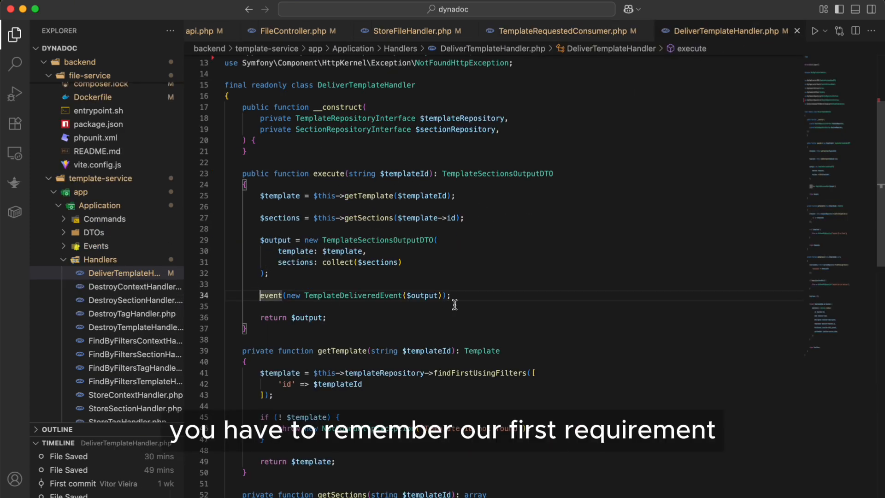
mouse_move(472, 298)
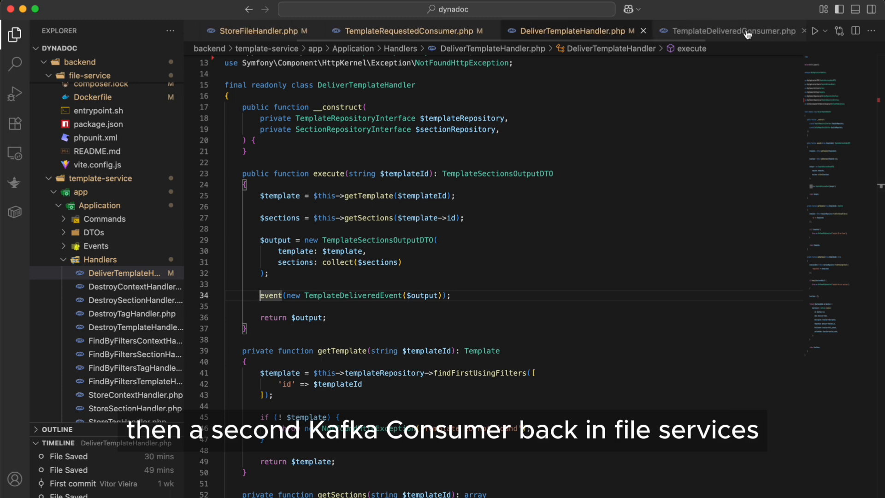
click(733, 30)
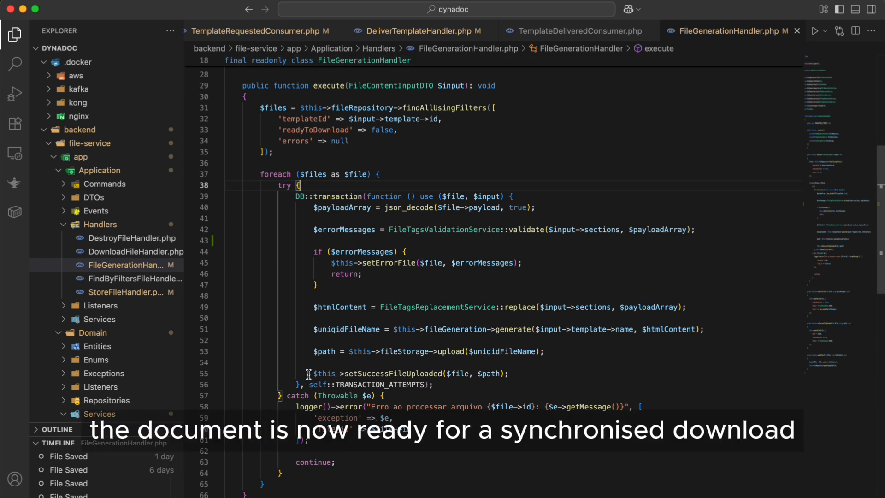
double_click(403, 374)
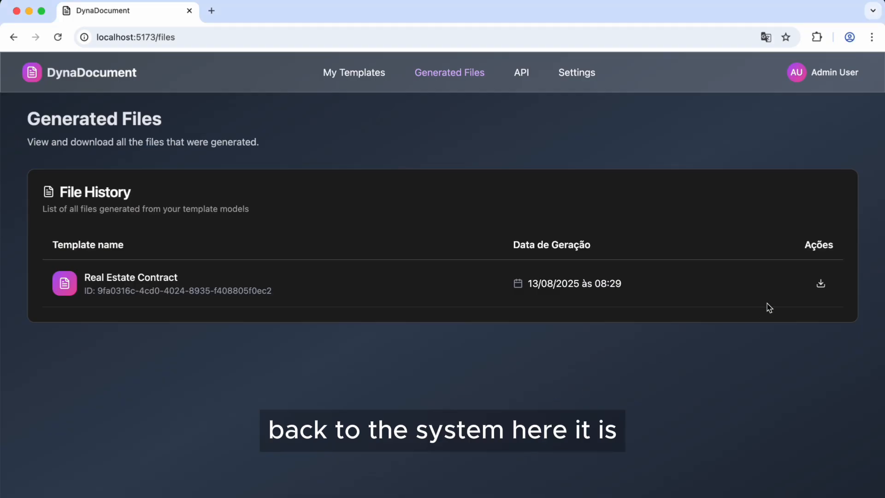
mouse_move(802, 355)
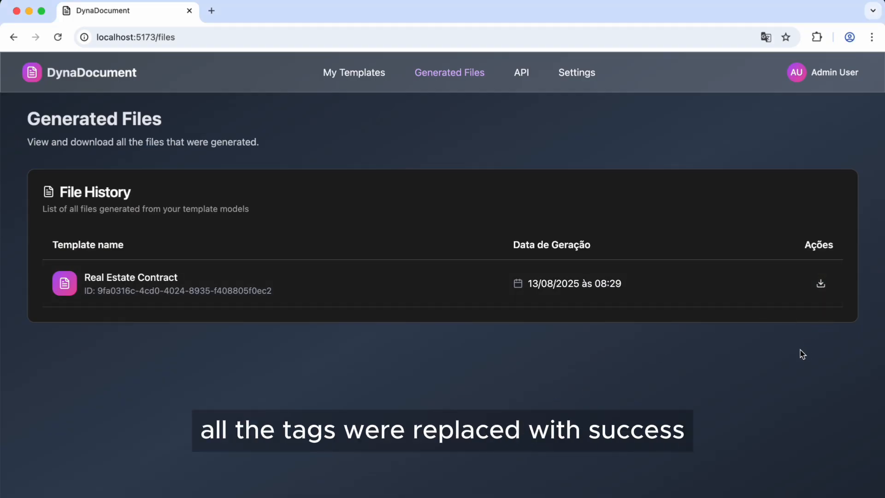
mouse_move(529, 353)
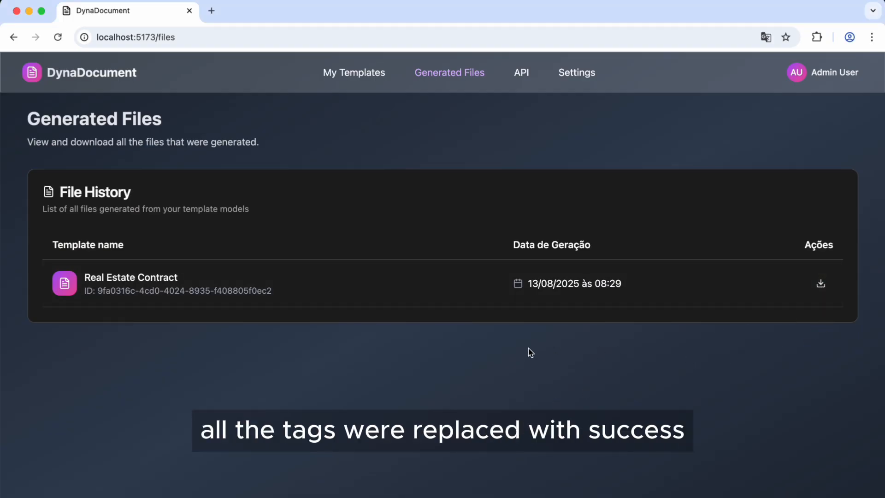